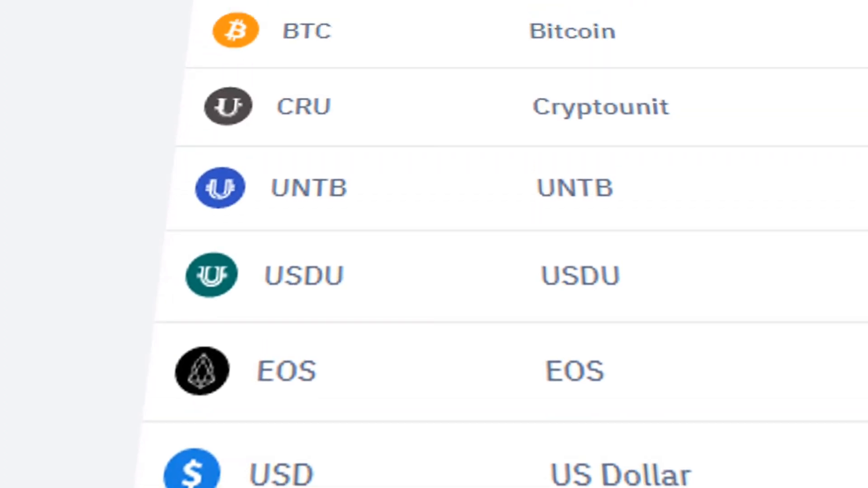
# Sign in to the Cryptounit wallet with the entered private key
pyautogui.scroll(-3)
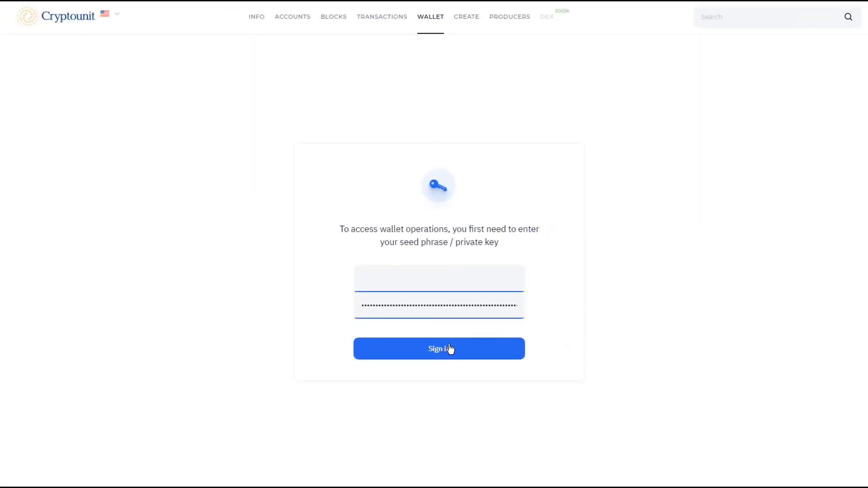
pyautogui.click(439, 349)
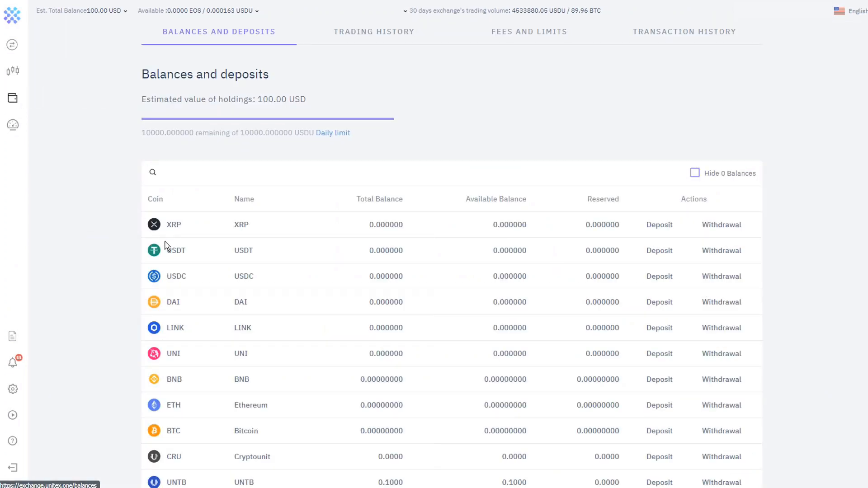
# Show the UNTB deposit address and memo from the Balances and deposits list
pyautogui.scroll(-3)
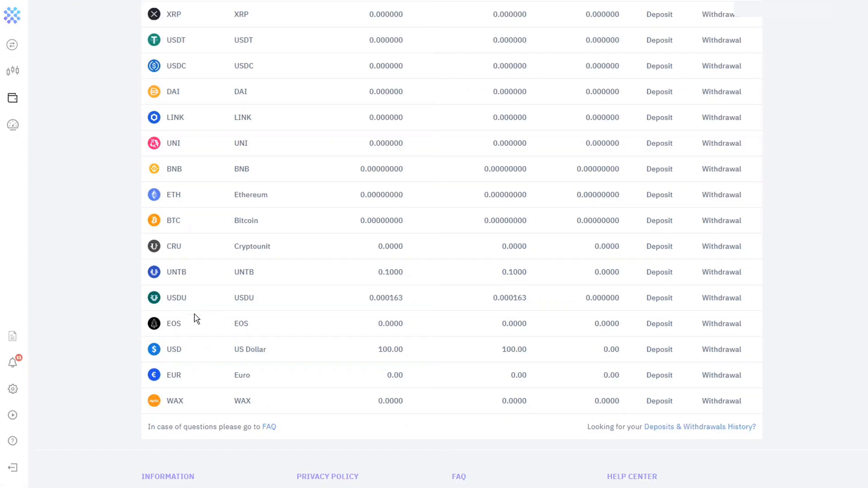
pyautogui.moveTo(590, 281)
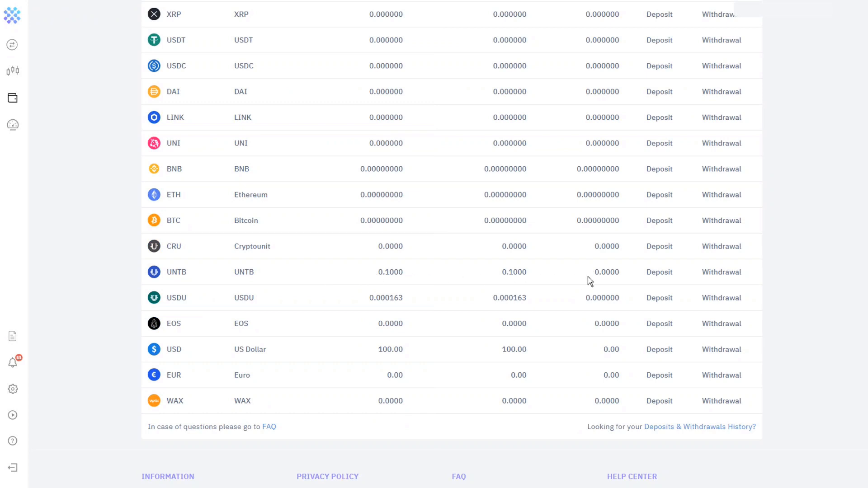
pyautogui.click(659, 273)
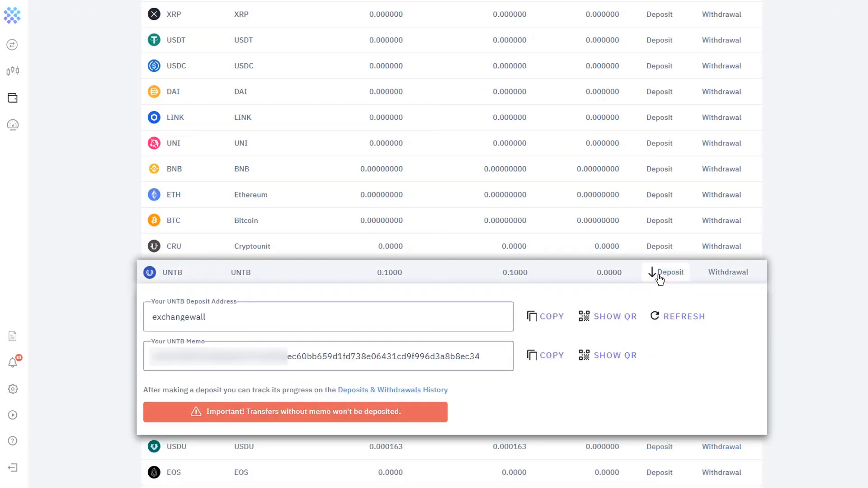
pyautogui.moveTo(575, 310)
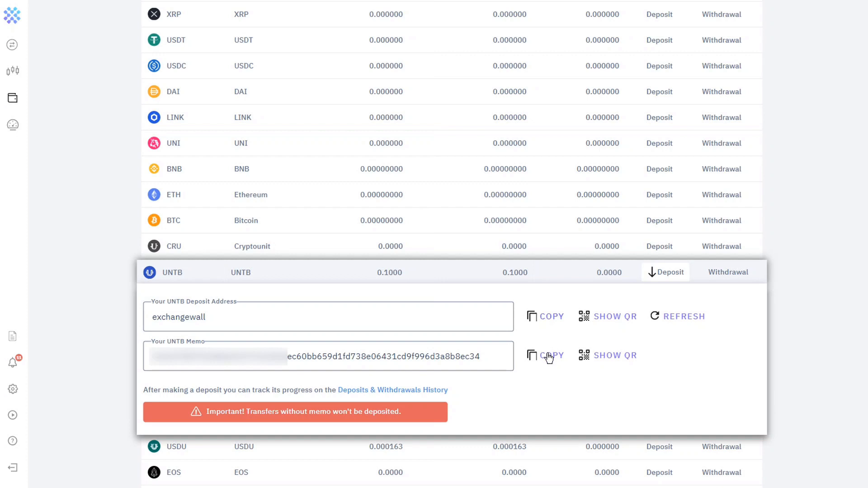
pyautogui.moveTo(74, 29)
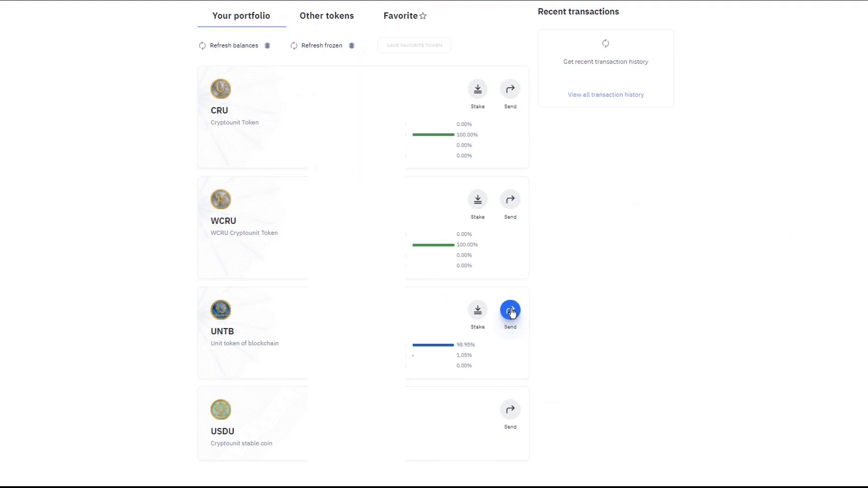
# Start a UNTB send from the wallet, keep UNTB as the token, and focus the Memo field
pyautogui.click(509, 310)
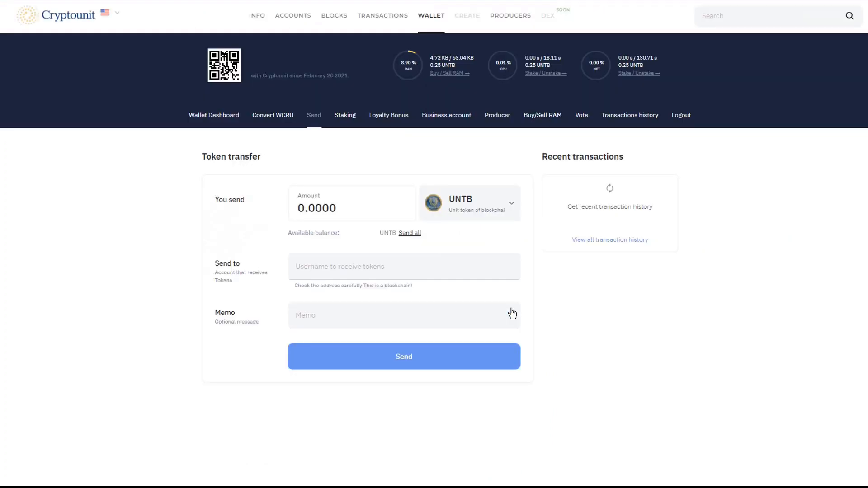
pyautogui.moveTo(344, 144)
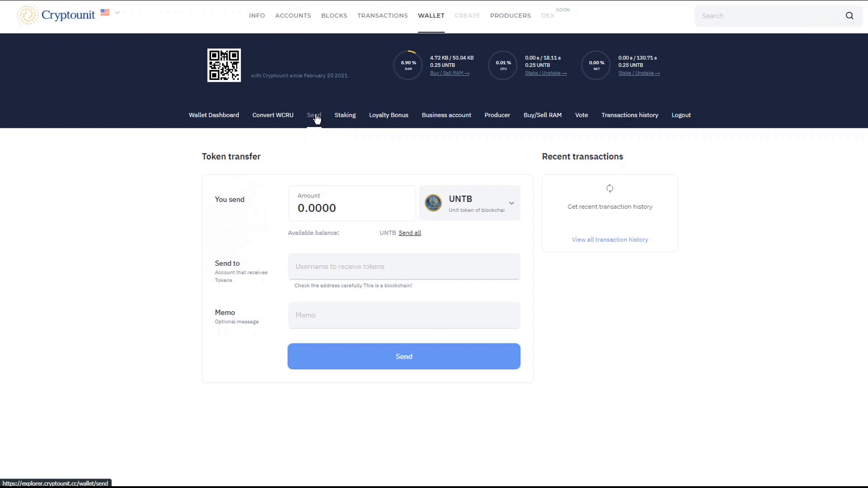
pyautogui.moveTo(514, 208)
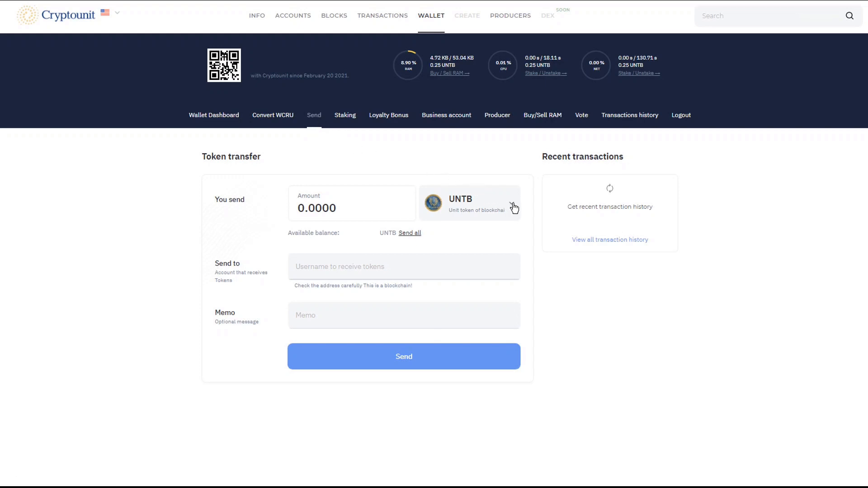
pyautogui.click(468, 203)
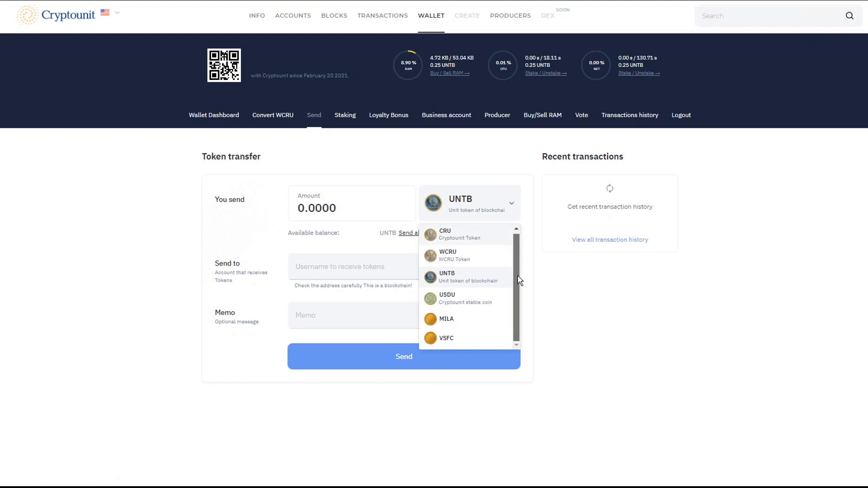
pyautogui.click(470, 203)
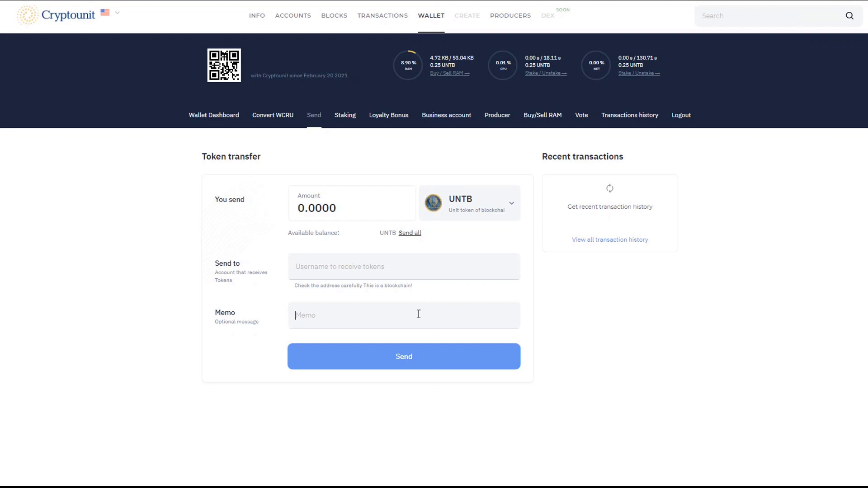
pyautogui.click(404, 266)
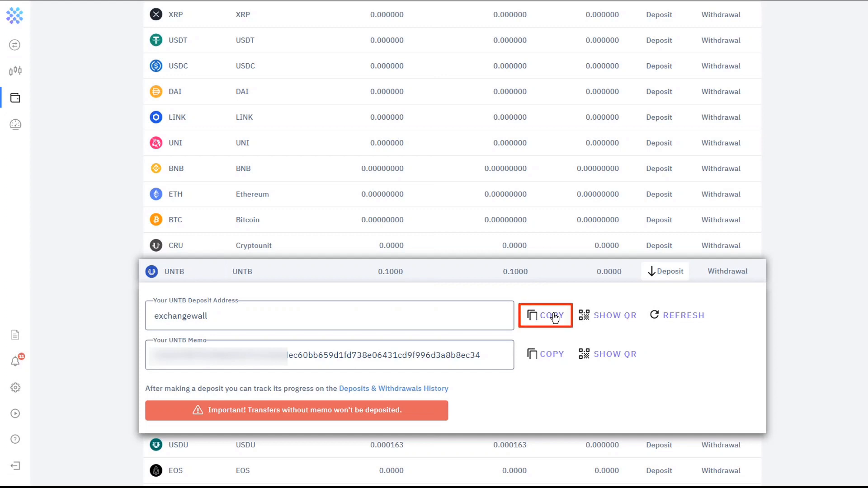
# Copy the exchangewall UNTB deposit address as the transfer recipient
pyautogui.click(545, 314)
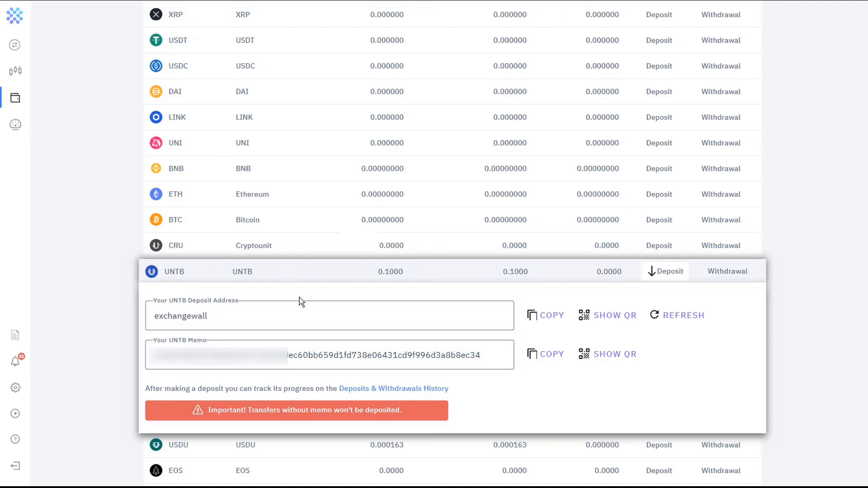
pyautogui.click(551, 354)
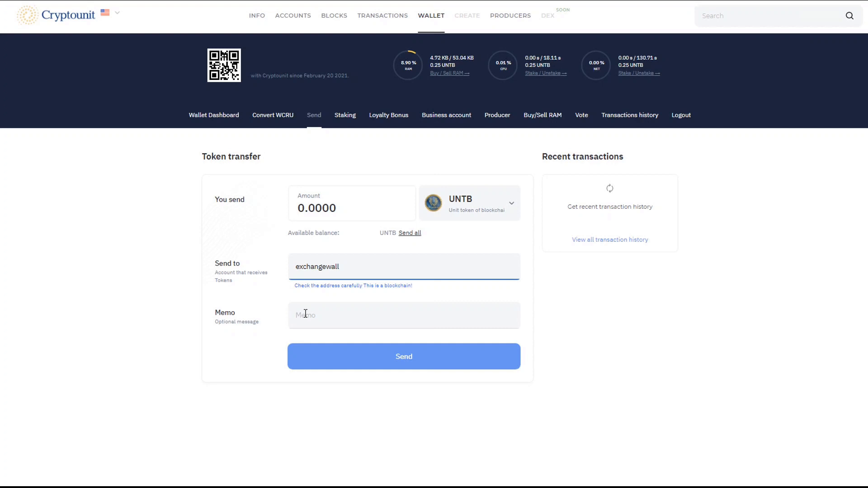
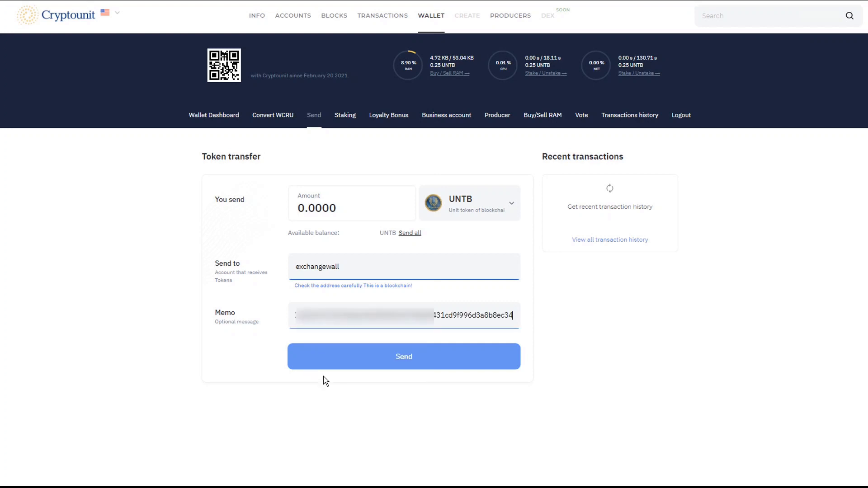
pyautogui.moveTo(319, 302)
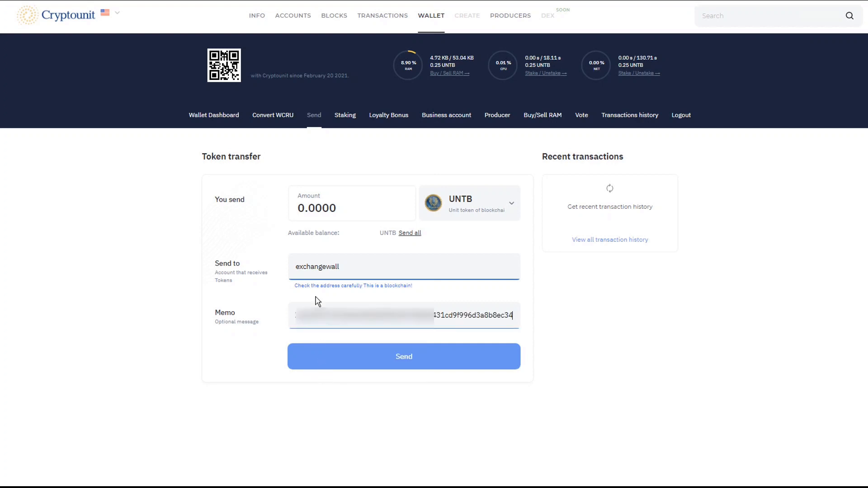
pyautogui.write('100')
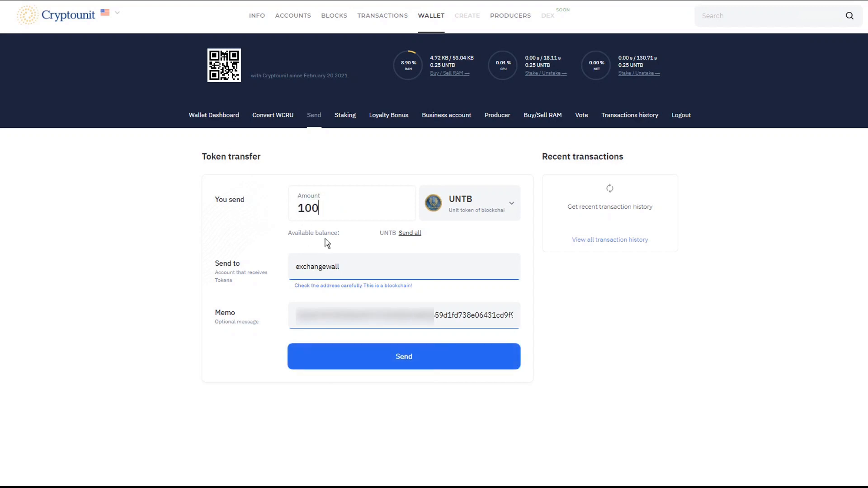
pyautogui.click(404, 357)
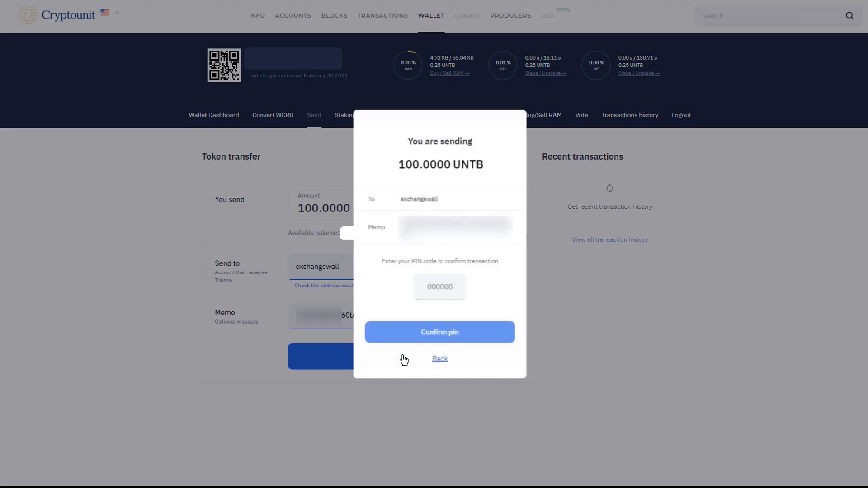
pyautogui.click(439, 359)
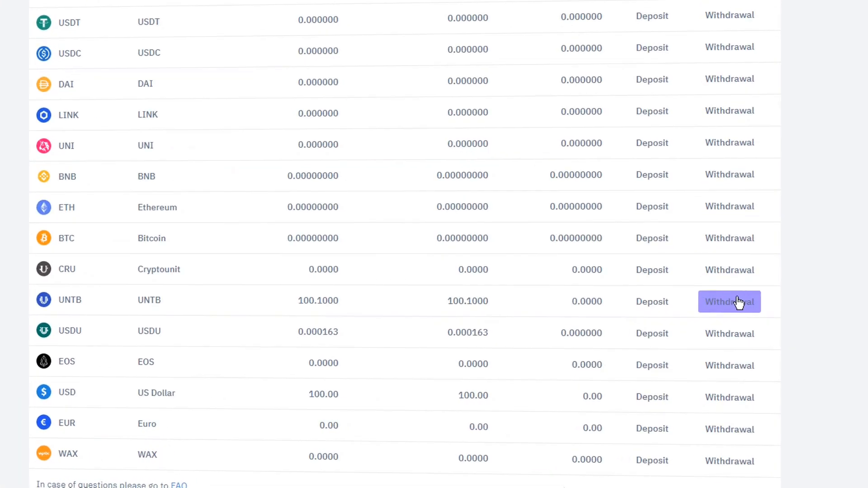
# Open the UNTB withdrawal form from the updated 100.1000 balance row
pyautogui.click(729, 302)
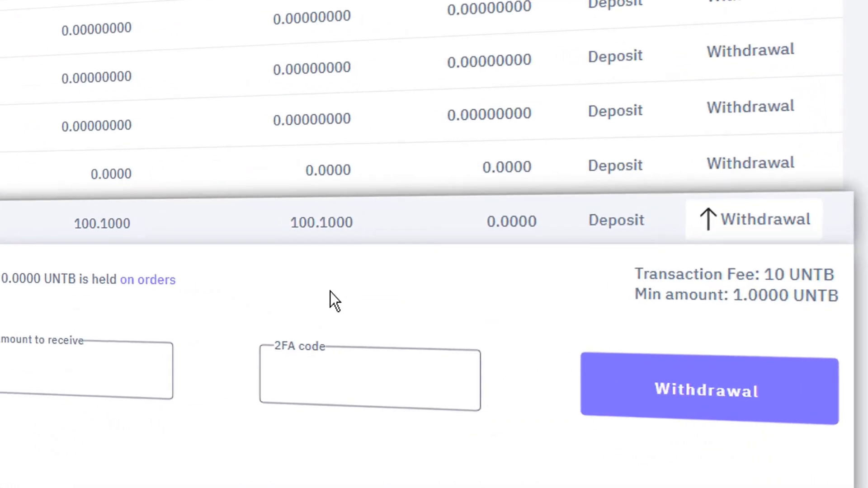